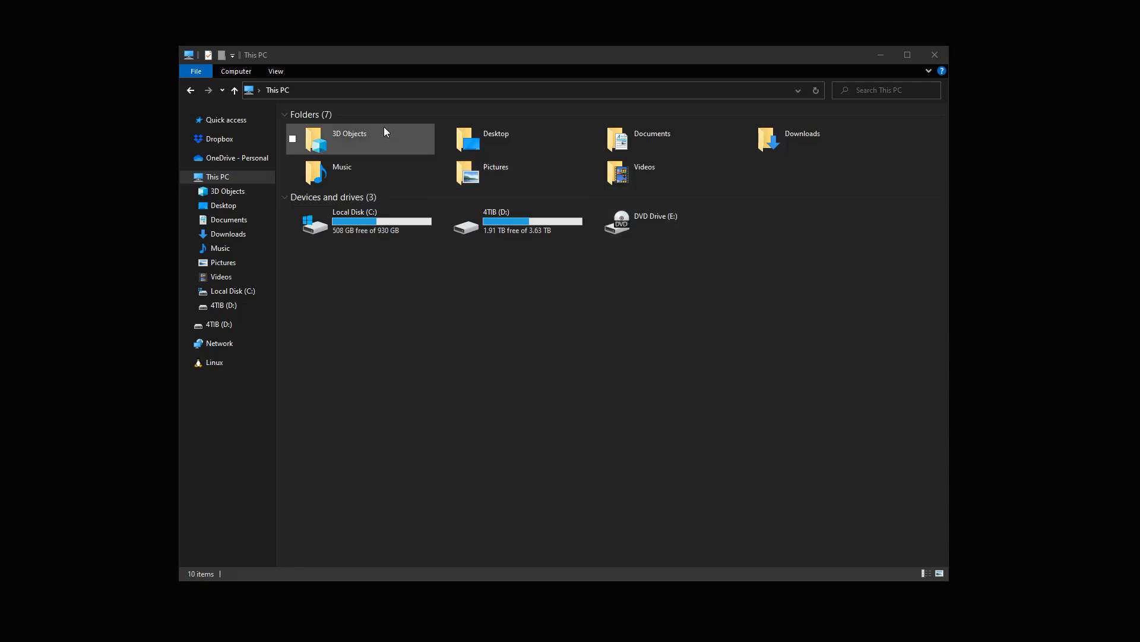
Step: Go to the user's home folder and enable Hidden items so AppData is visible
click(258, 90)
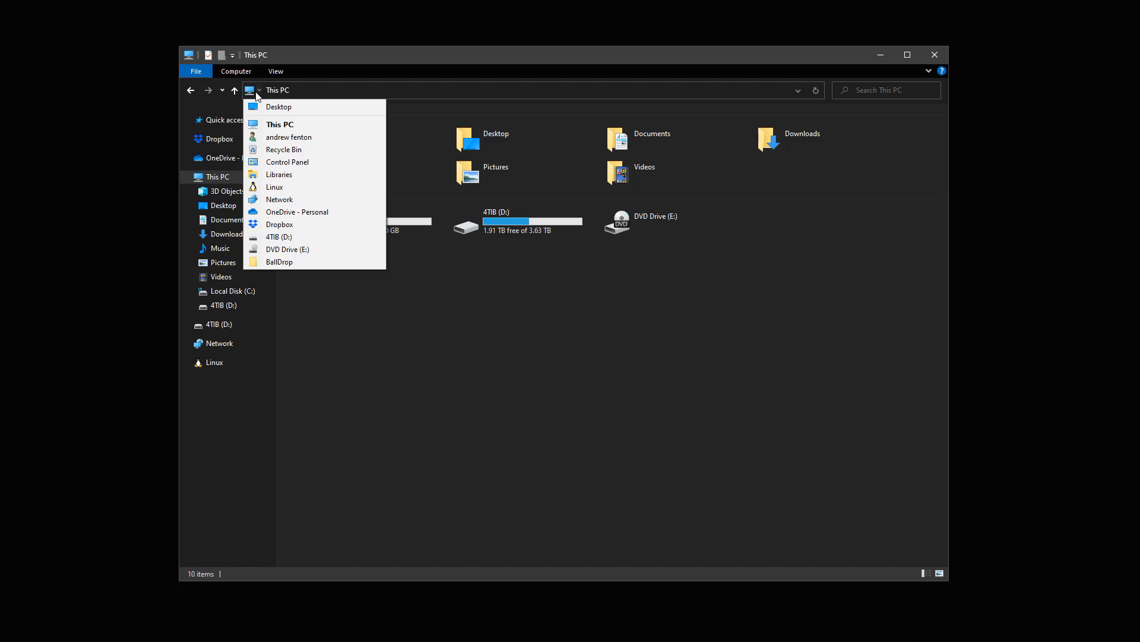
mouse_move(289, 138)
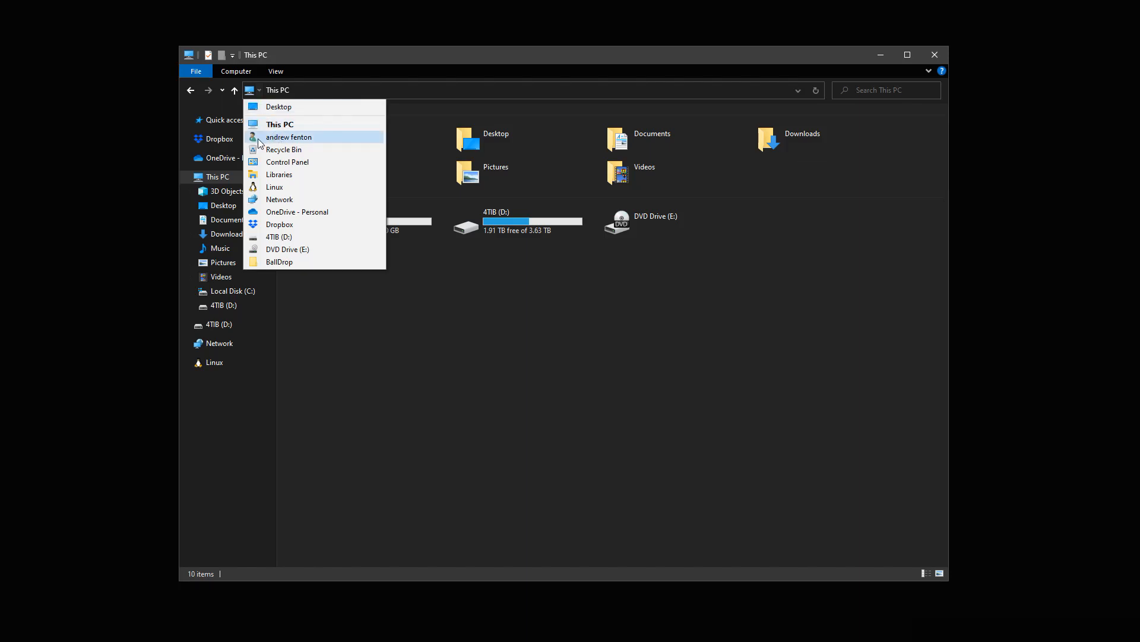
click(289, 136)
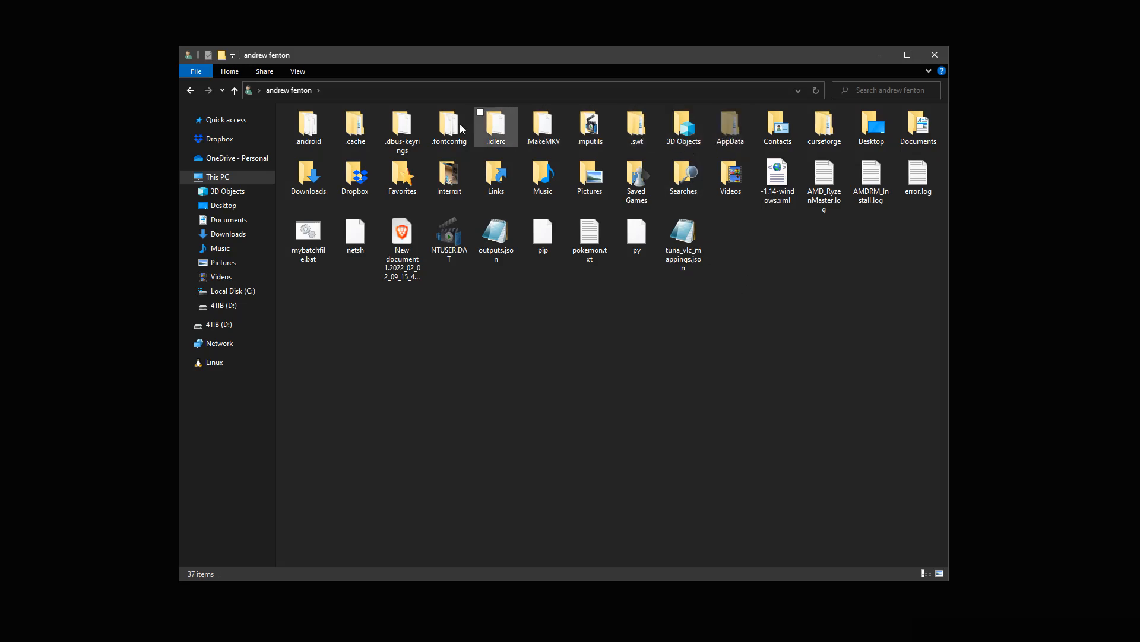
click(297, 70)
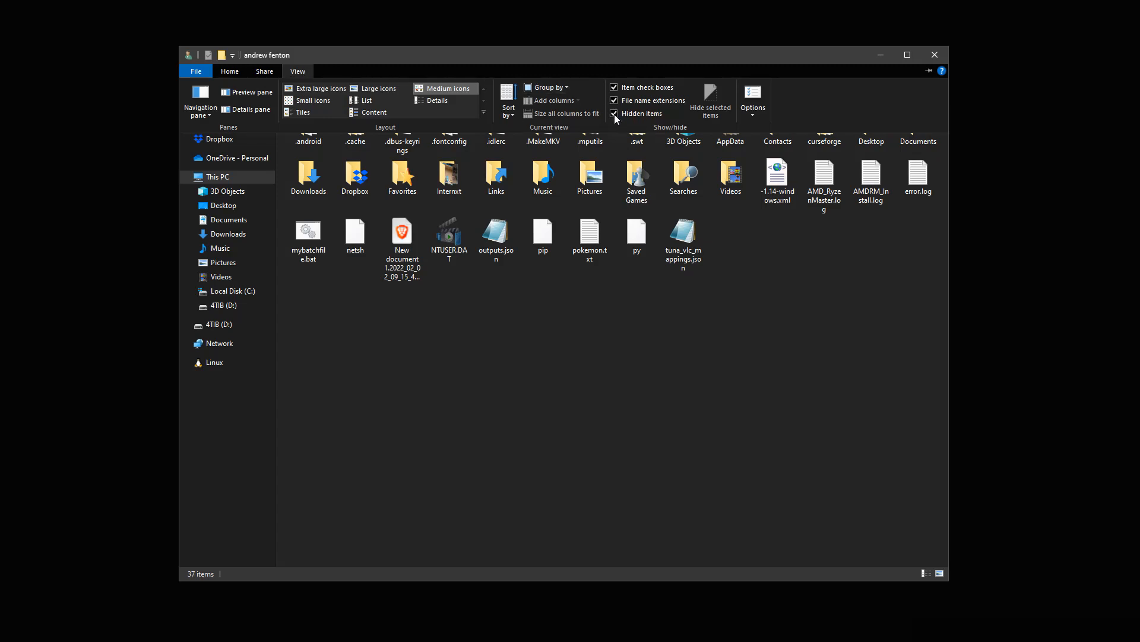
mouse_move(615, 114)
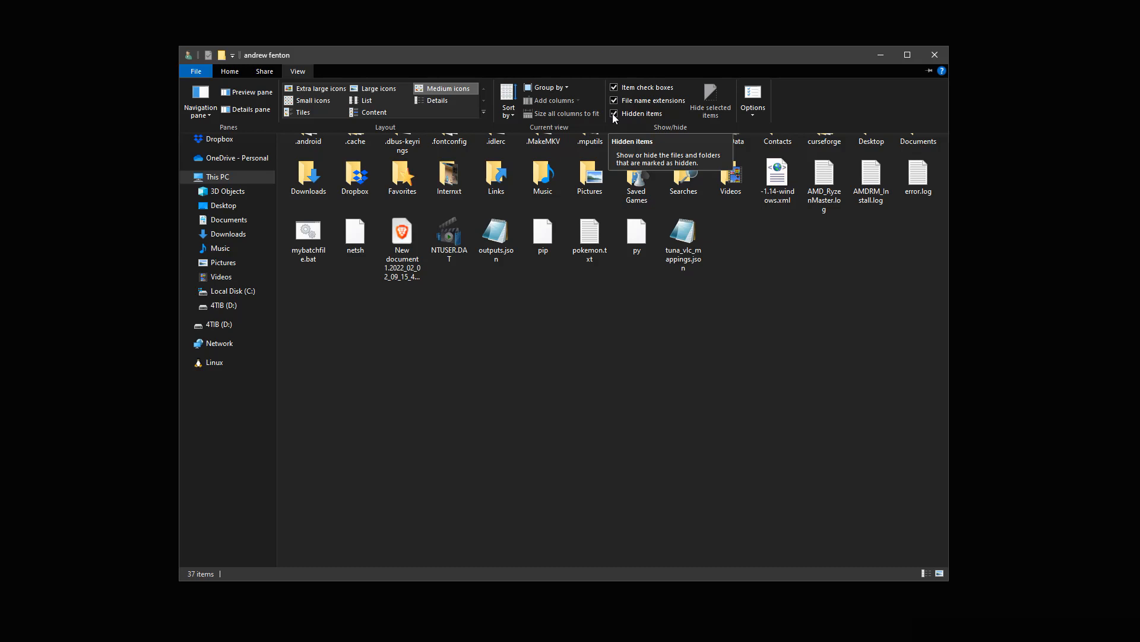
click(228, 70)
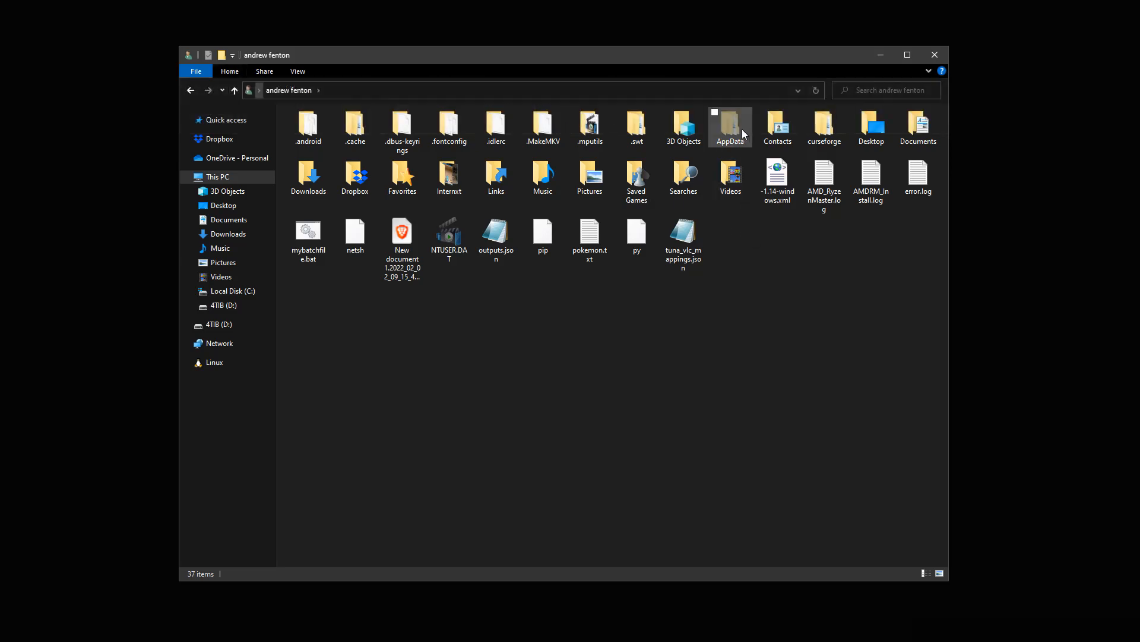
Step: Copy the Snap folder from AppData\Local to the desktop as a backup
double_click(729, 123)
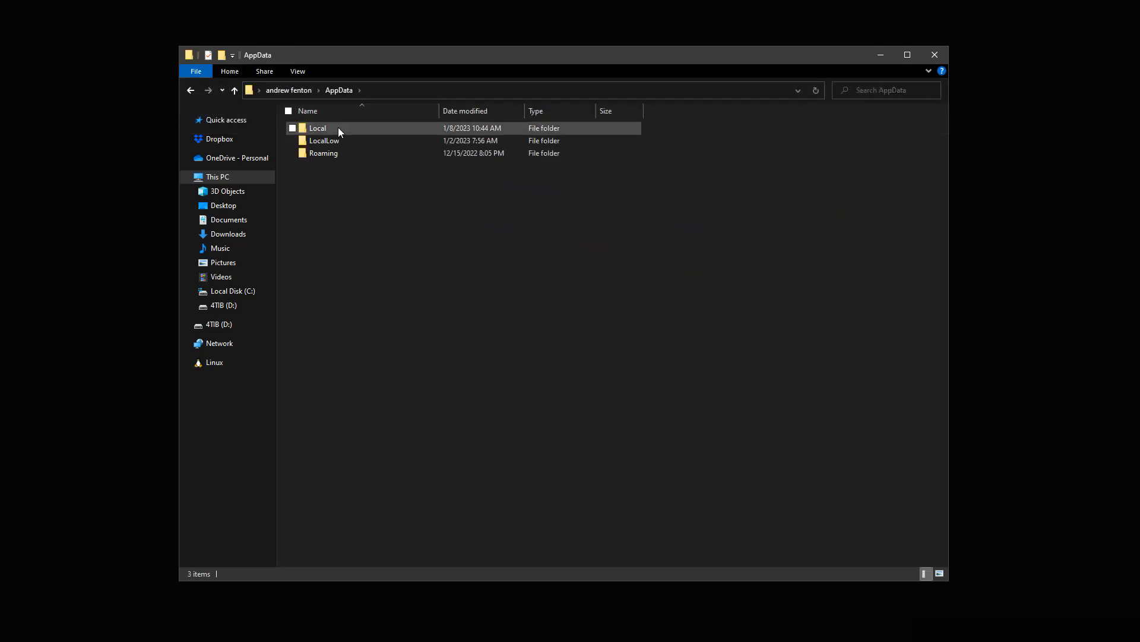
double_click(318, 129)
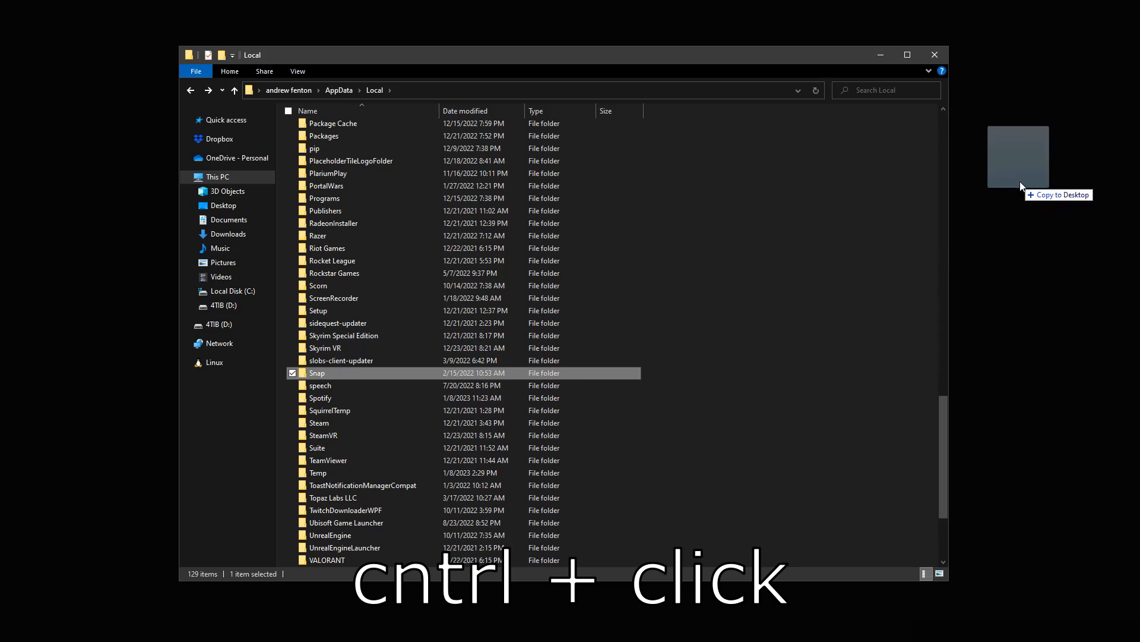
click(1018, 155)
text(Snap-backup)
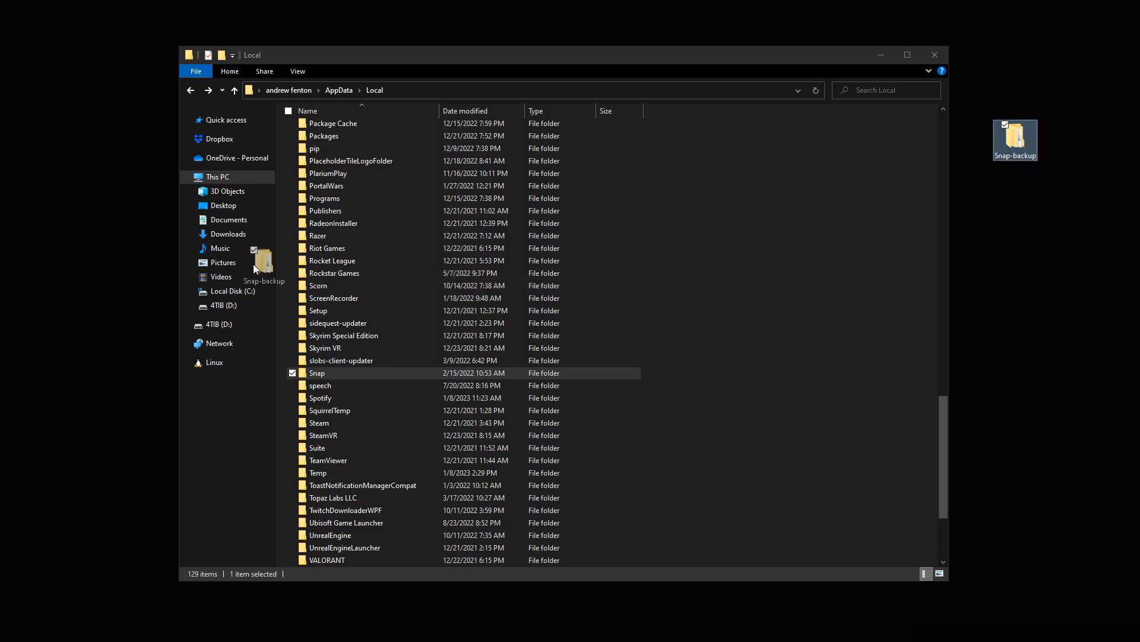
Step: Move the Snap-backup folder into Documents and check it is there
click(198, 220)
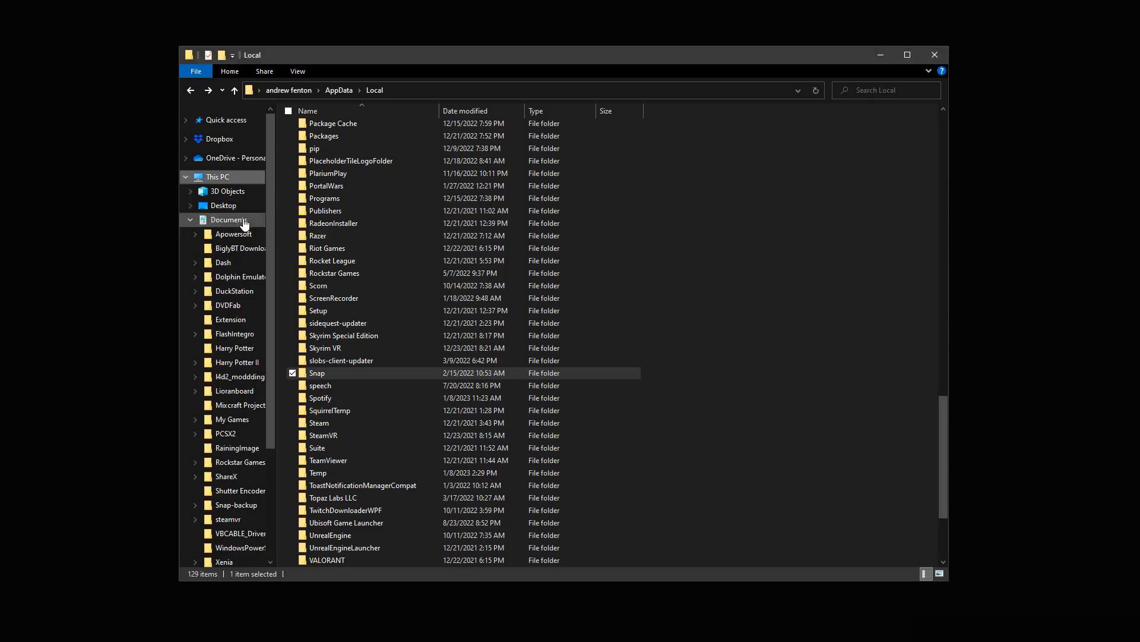
click(228, 220)
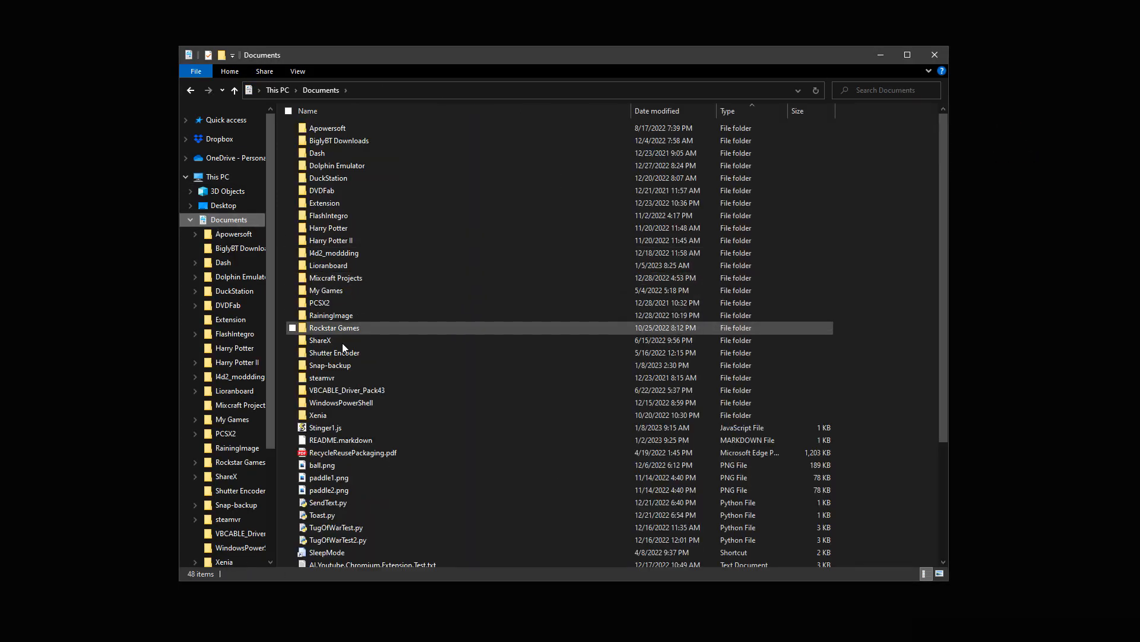
click(331, 365)
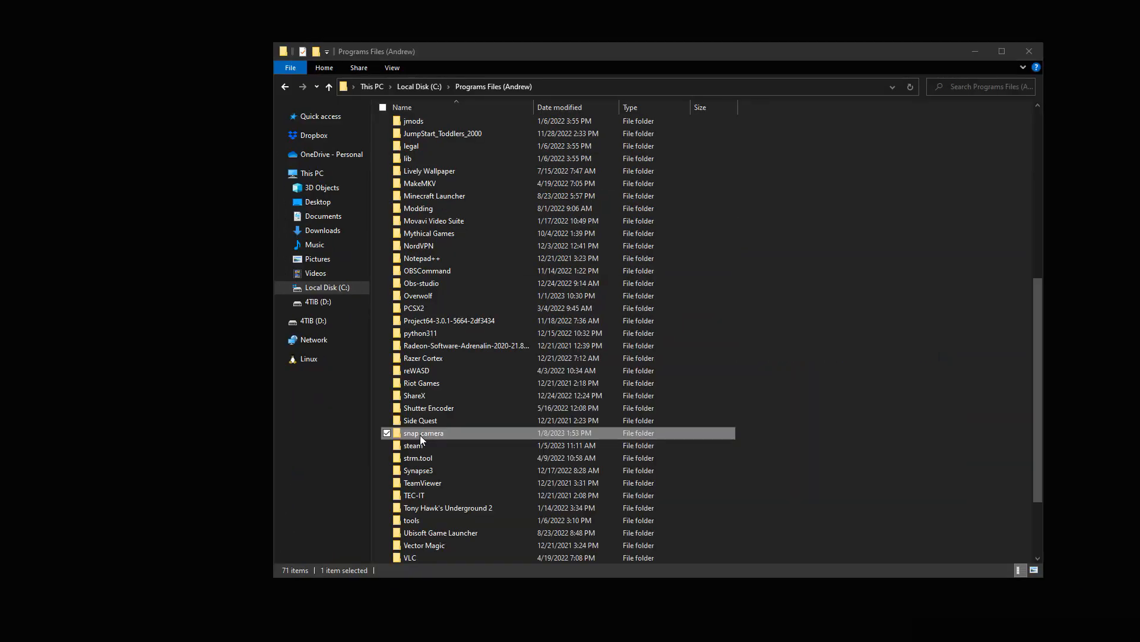
Step: Move the snap camera folder from the programs folder to the root of Local Disk (C:)
drag(423, 432, 421, 419)
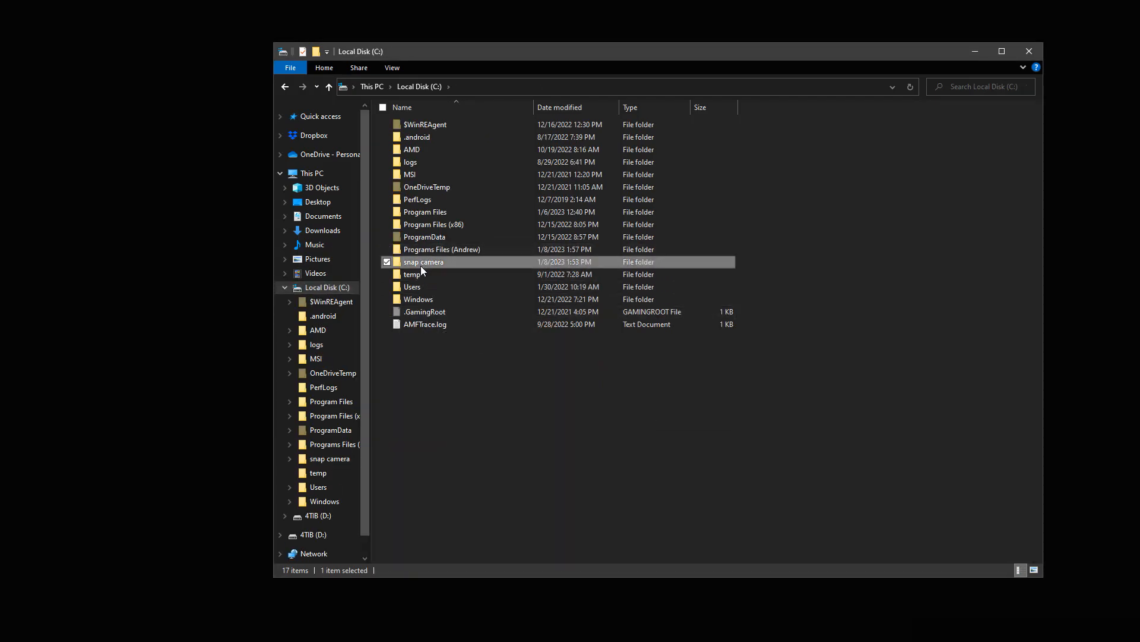
mouse_move(826, 42)
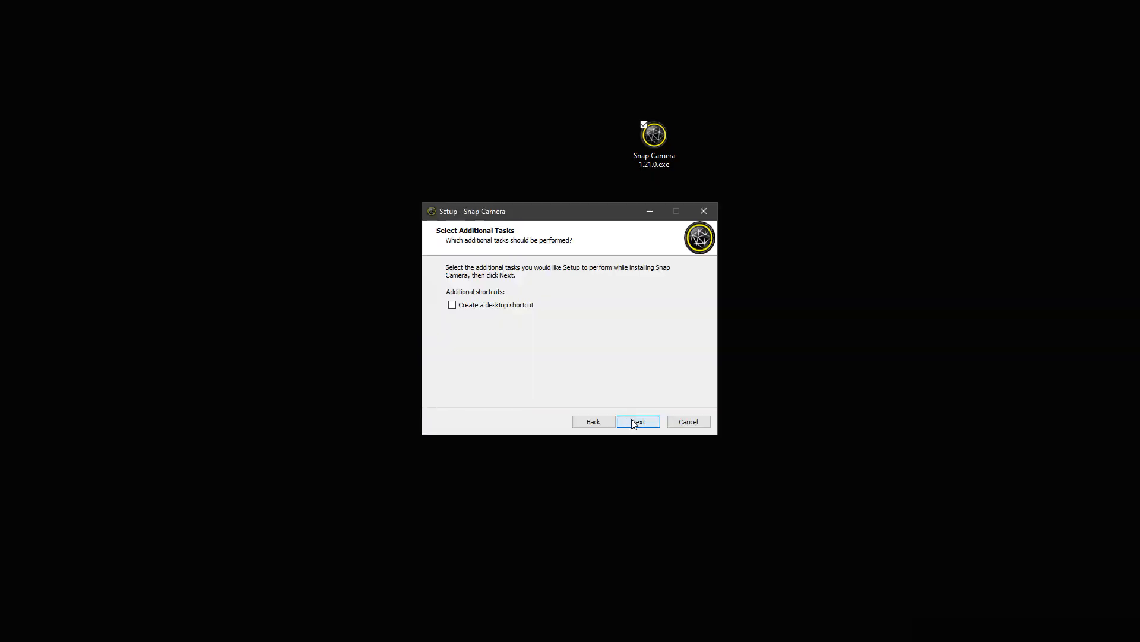
Step: Install Snap Camera 1.21.0 through the wizard and finish without launching it
click(637, 422)
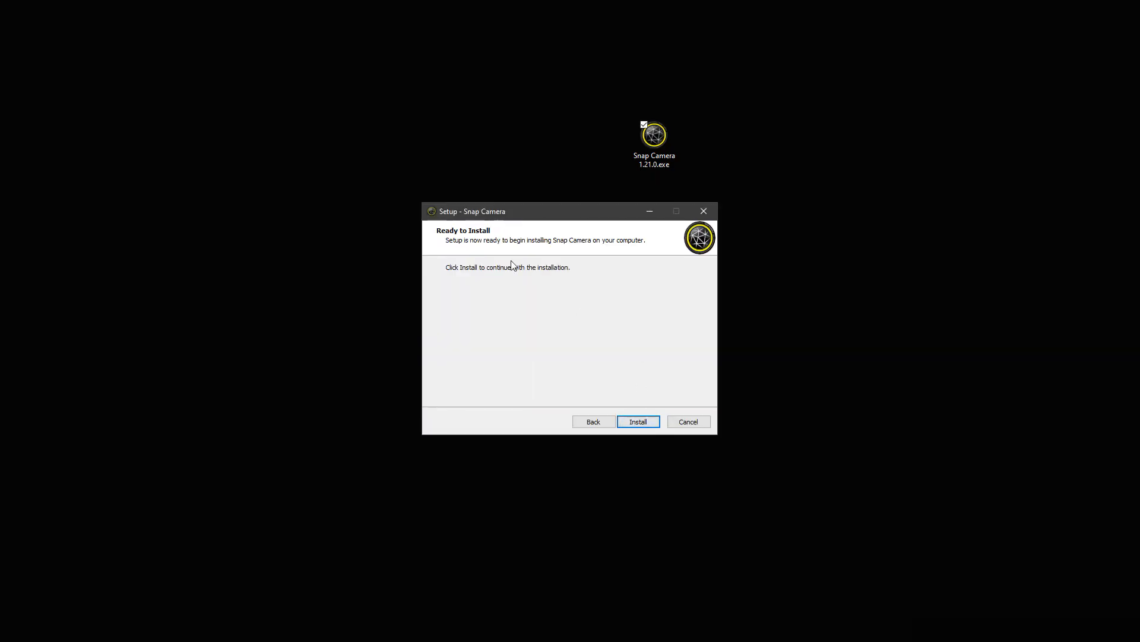
click(637, 422)
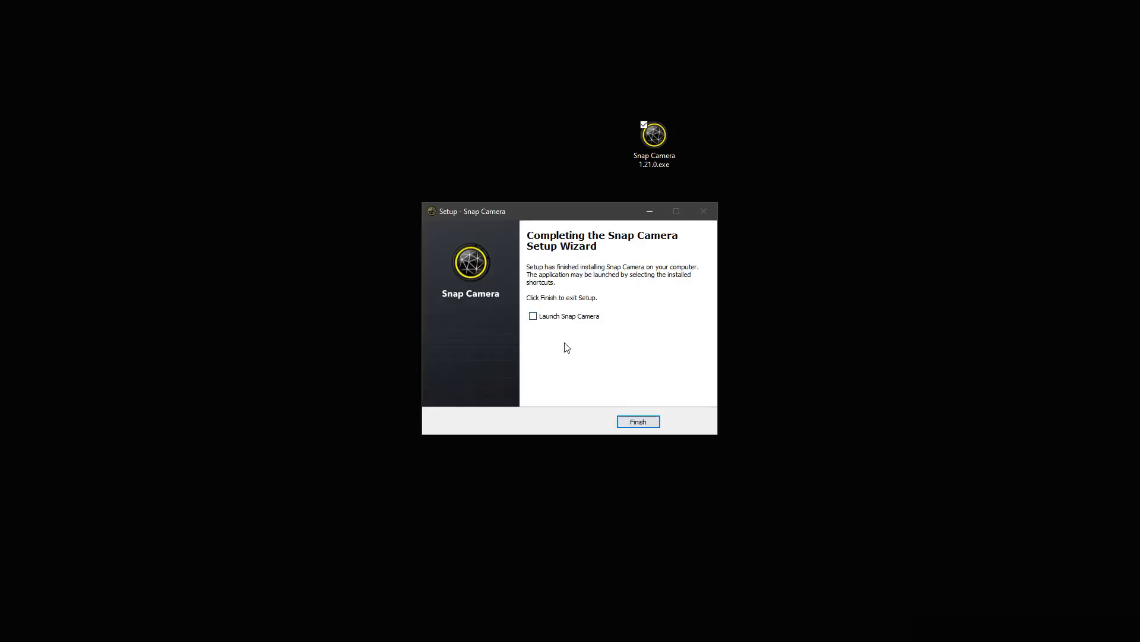
click(637, 421)
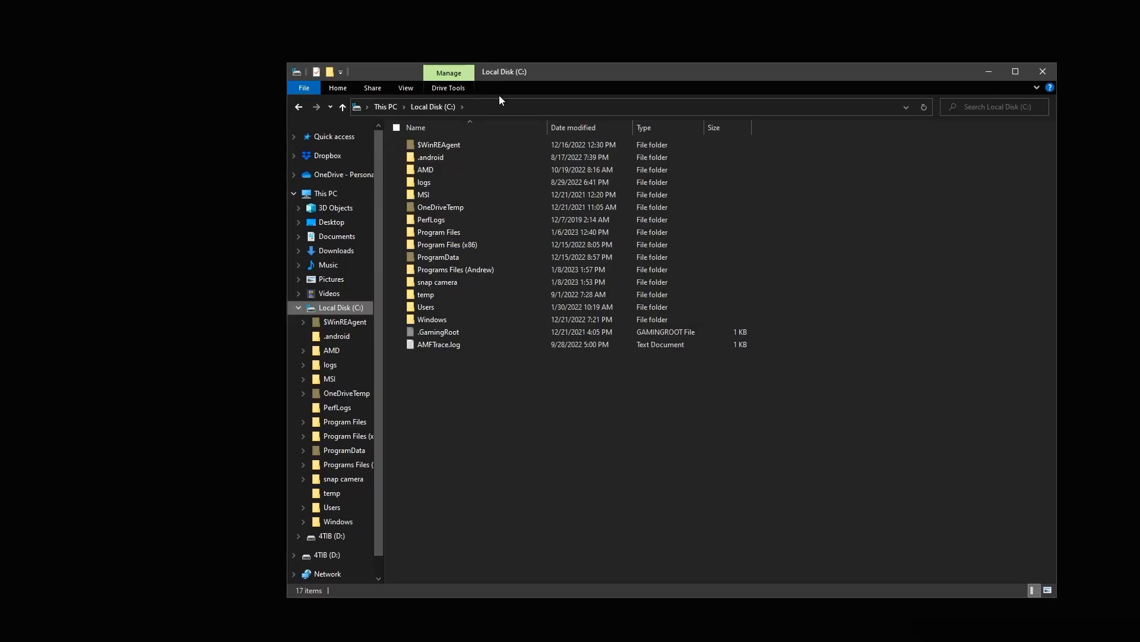
Step: Navigate into the newly installed snap camera folder and run Snap Camera.exe
click(437, 282)
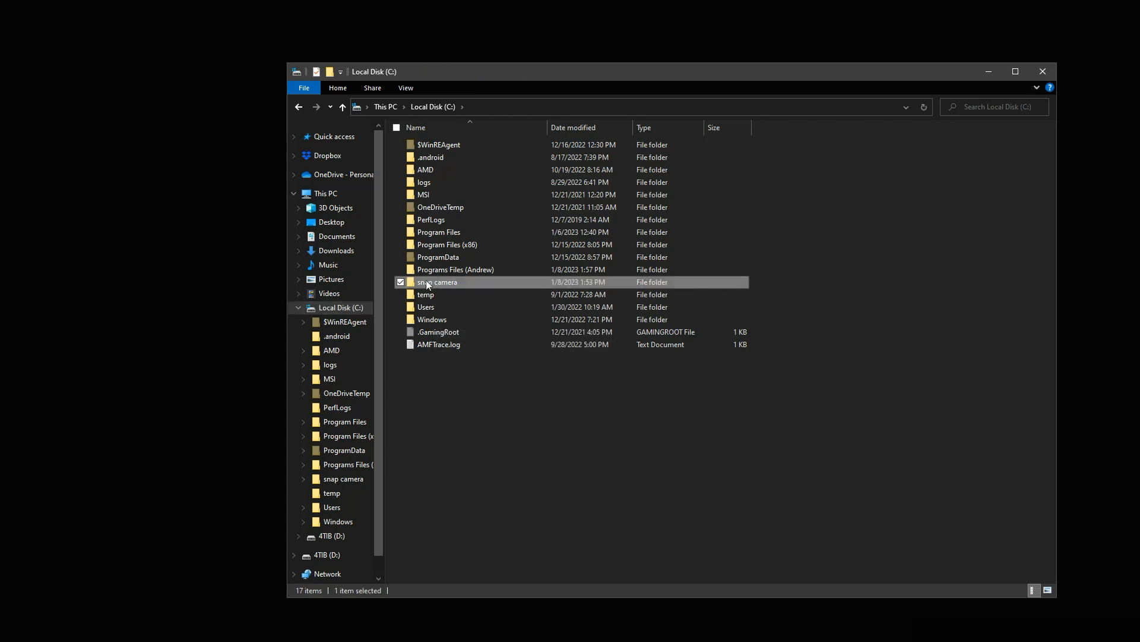
double_click(456, 270)
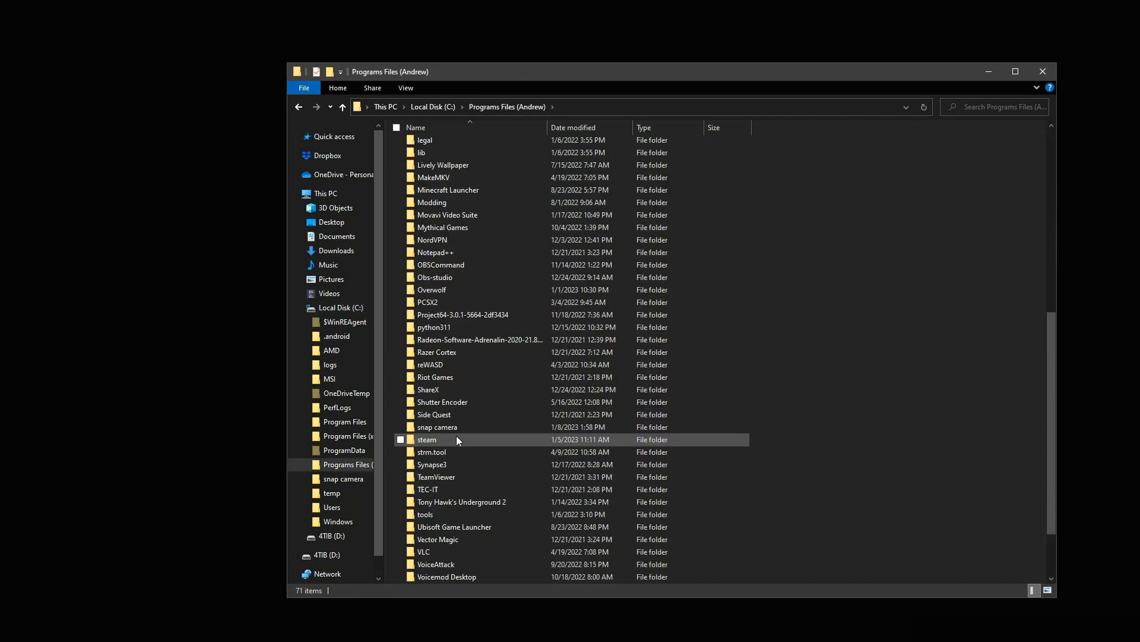
scroll(down, 3)
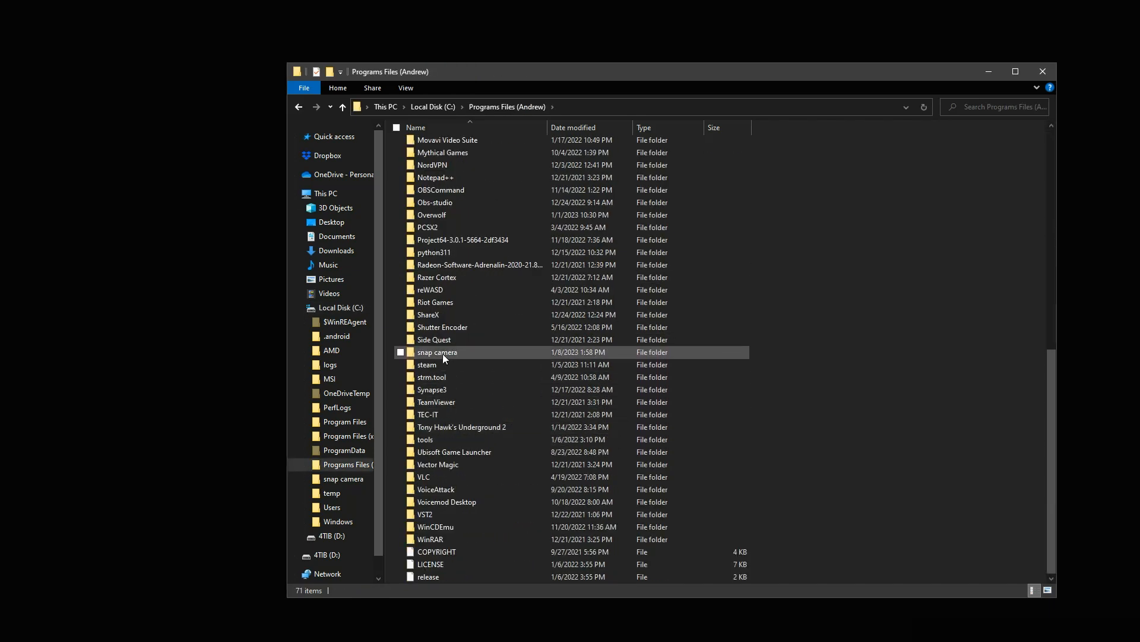
double_click(437, 352)
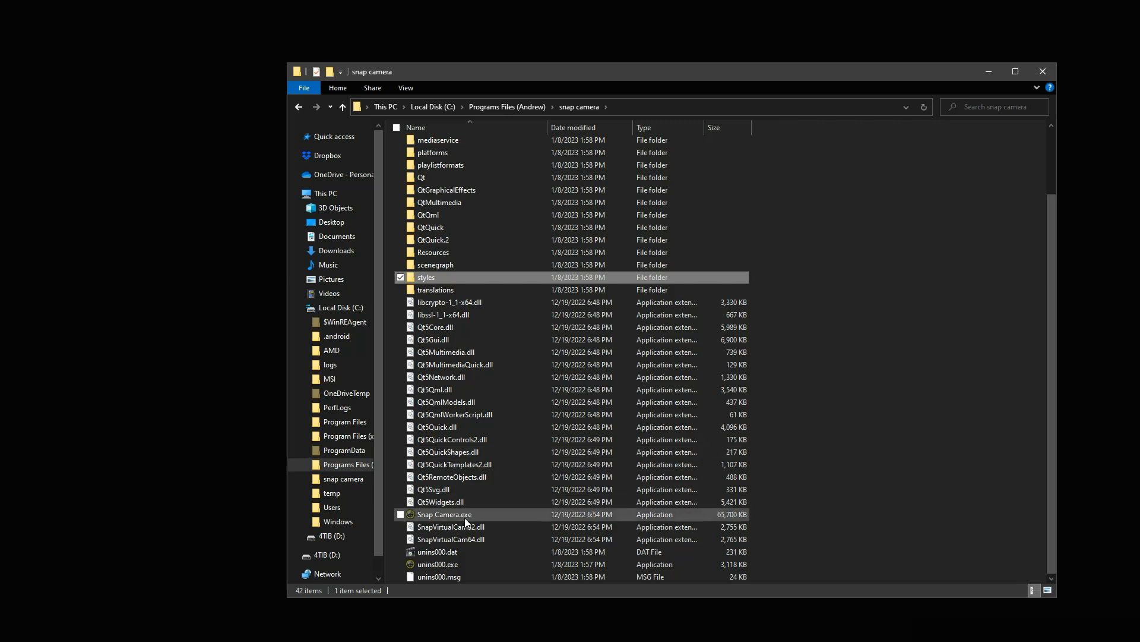
click(443, 514)
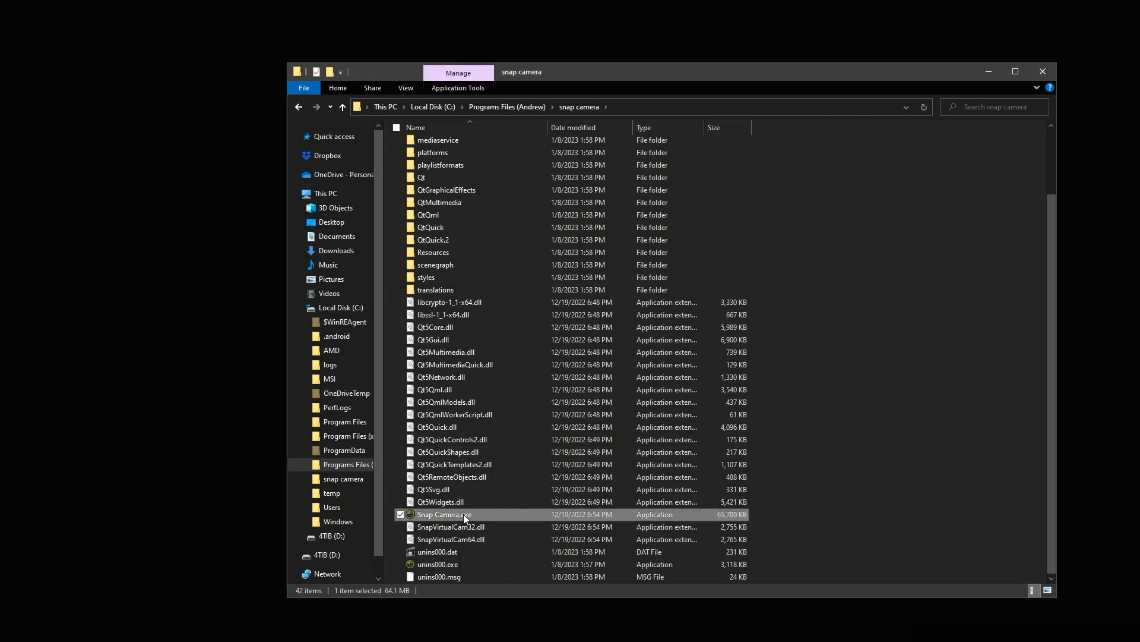
double_click(443, 515)
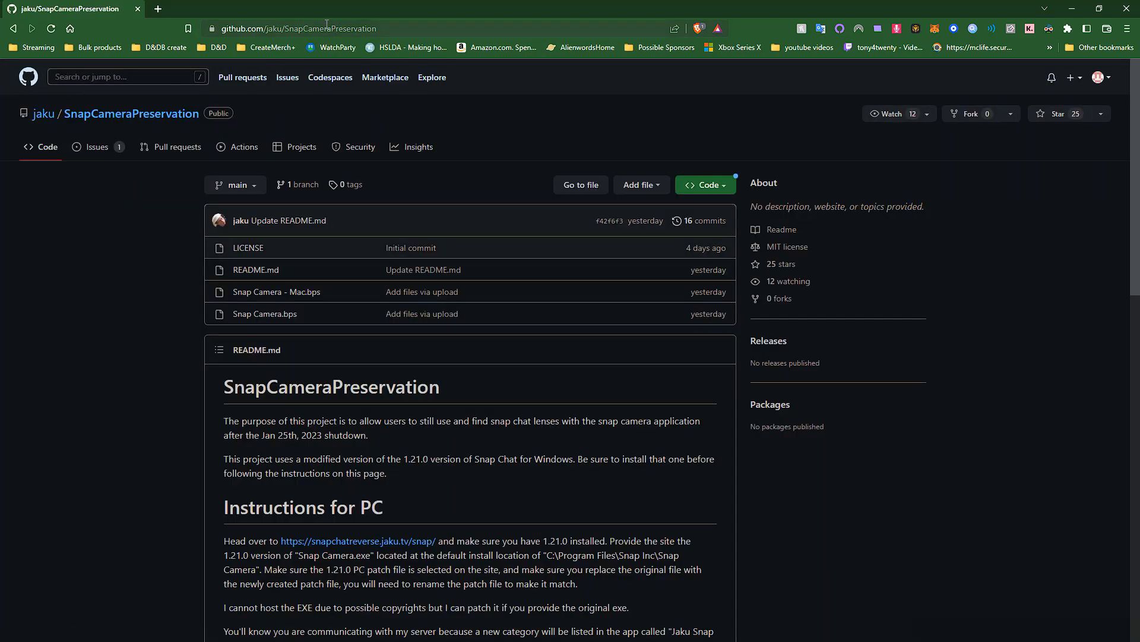
Step: Follow the snapchatreverse.jaku.tv/snap link under Instructions for PC in the README
click(327, 27)
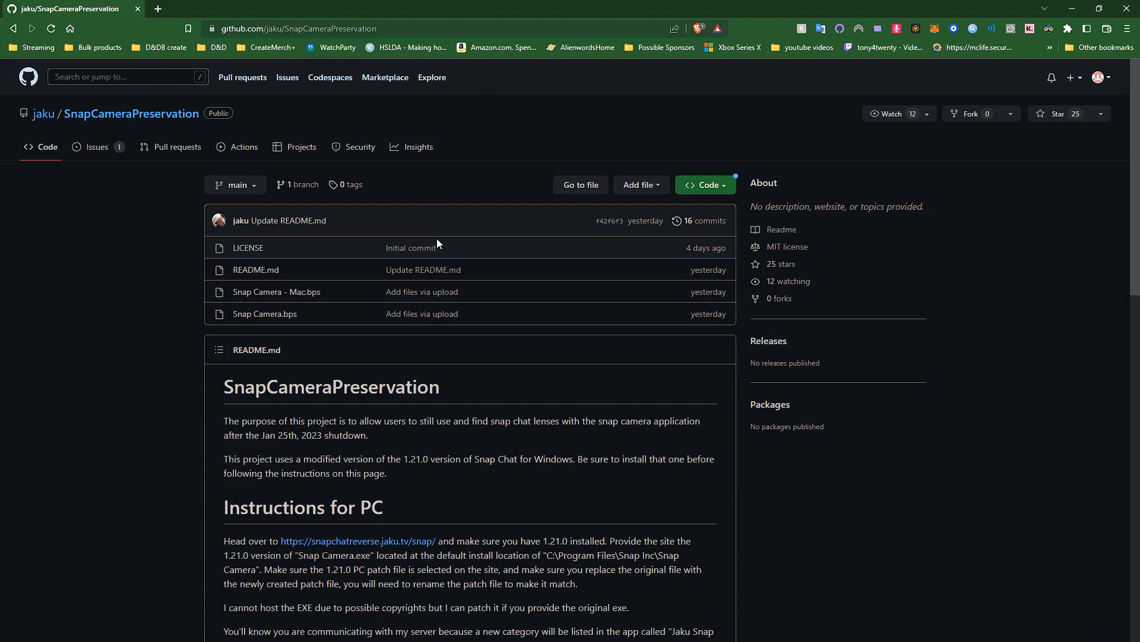
scroll(down, 3)
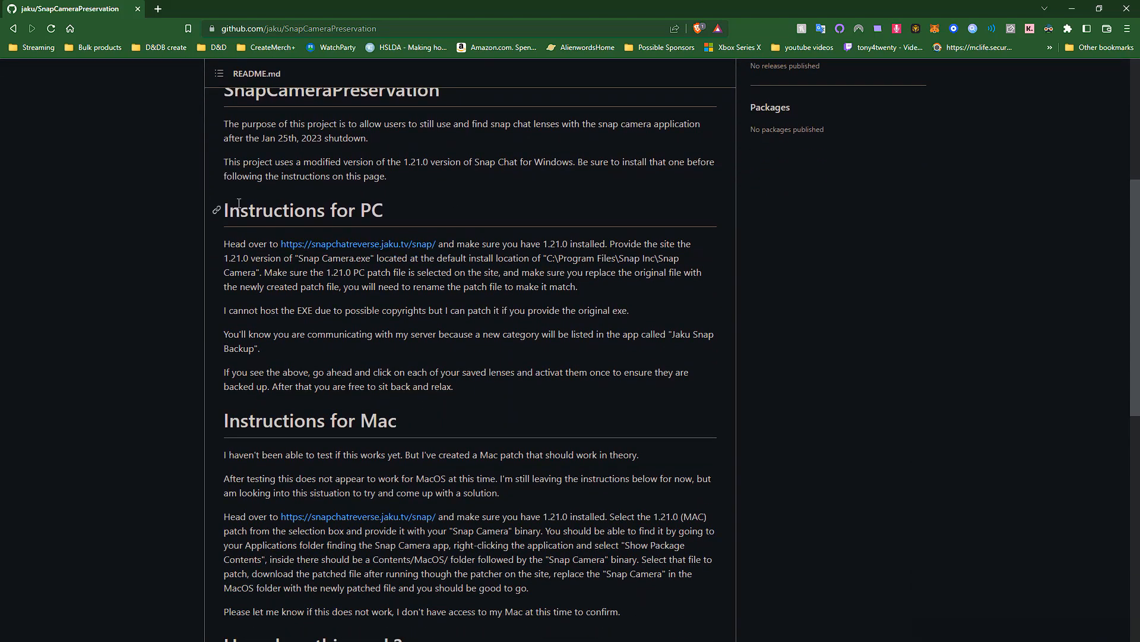
double_click(303, 209)
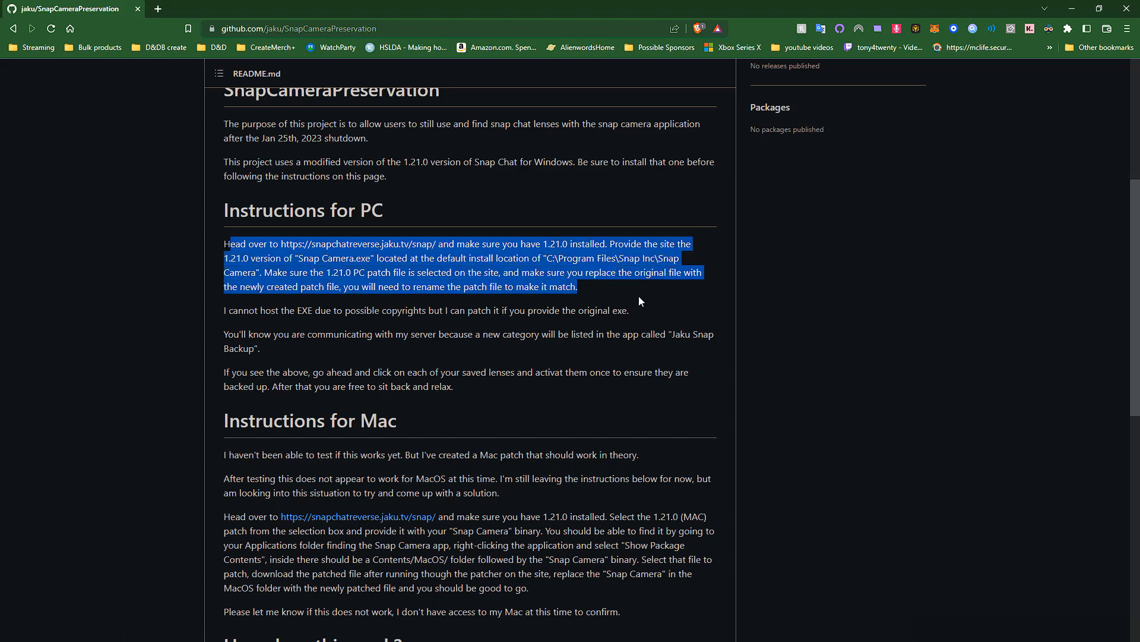
mouse_move(639, 297)
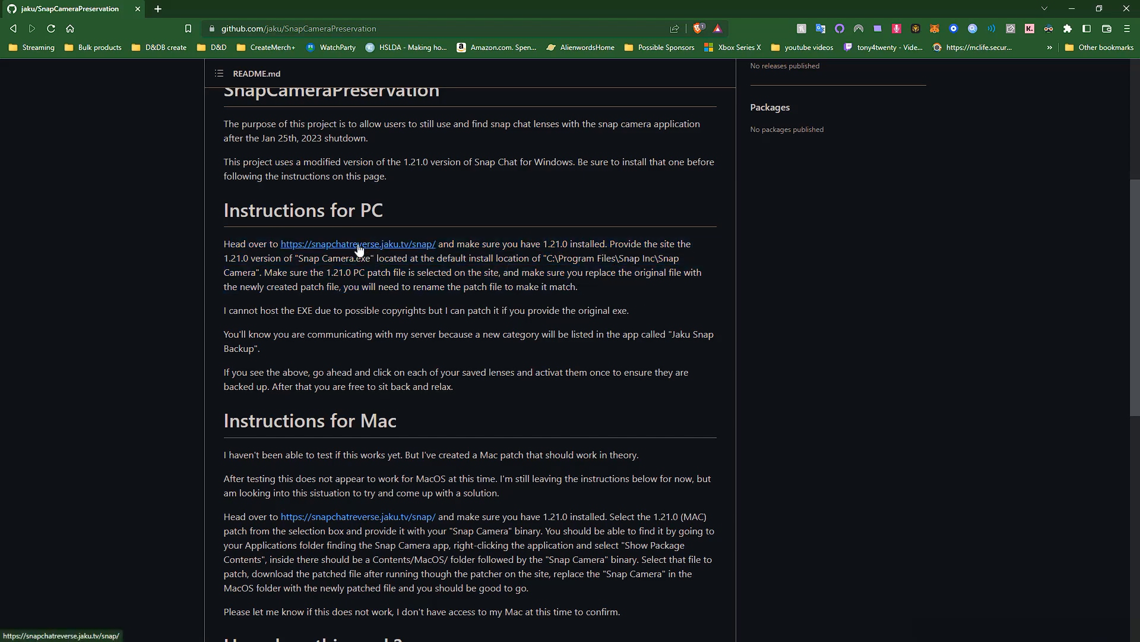
click(359, 244)
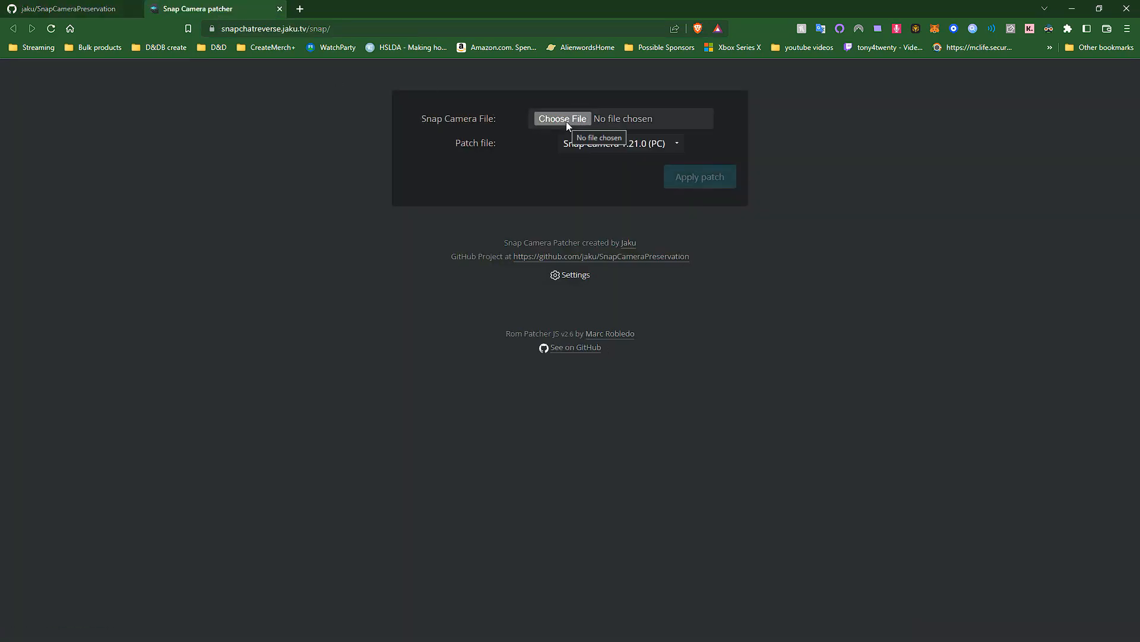
Step: From Choose File, go to C: and rename the snap camera folder to Jaku's Snap Camera
click(562, 117)
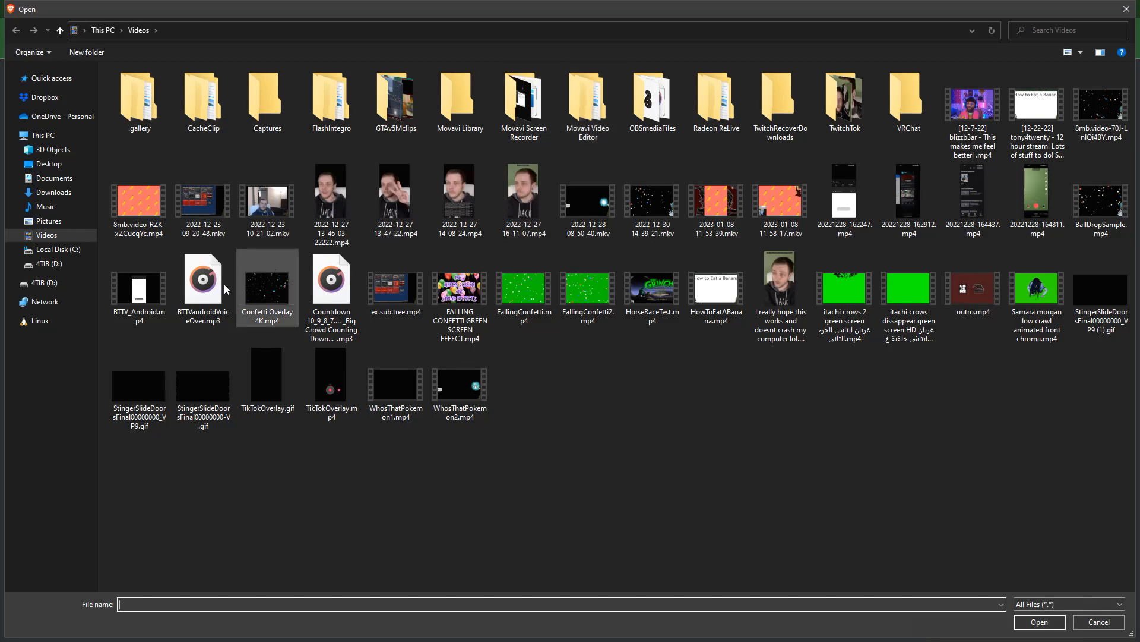
click(53, 248)
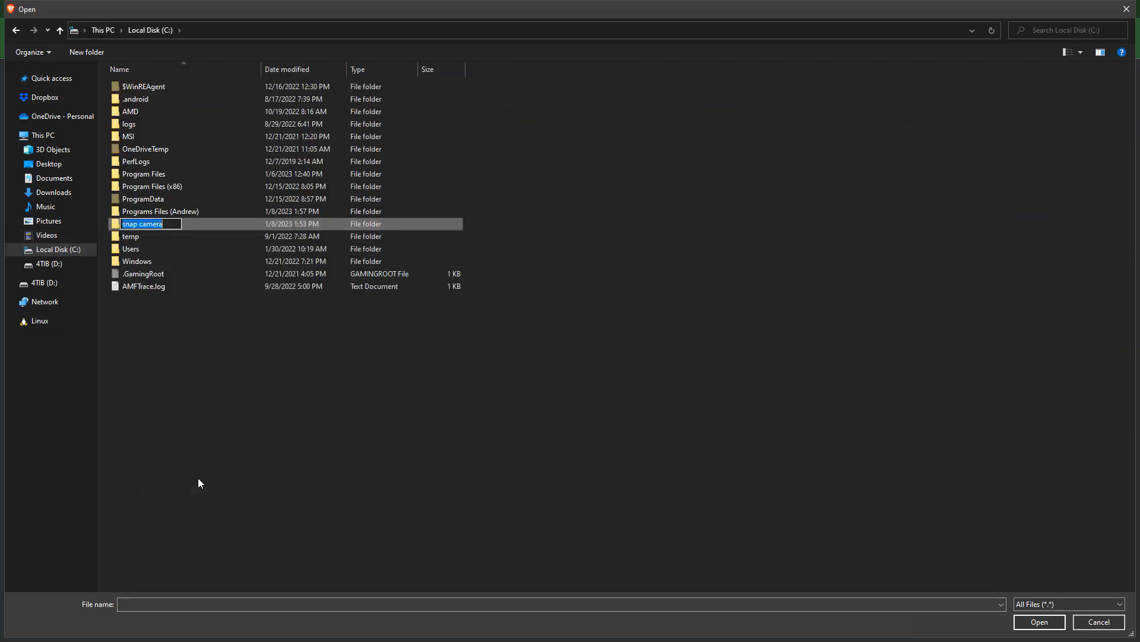
text(Jaku)
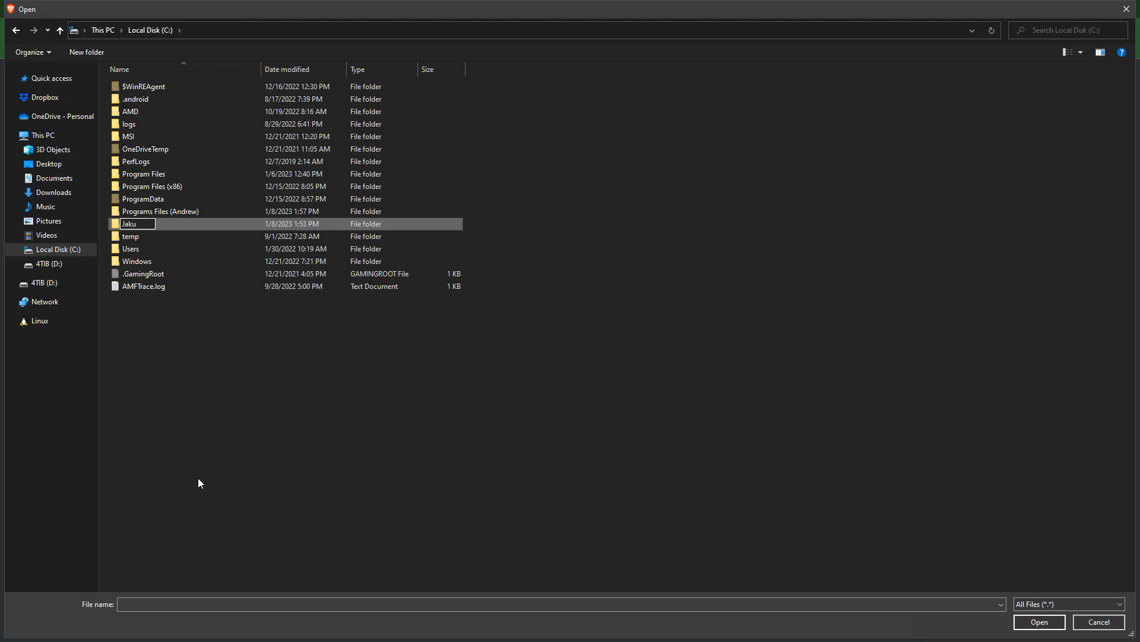
text('sSnap)
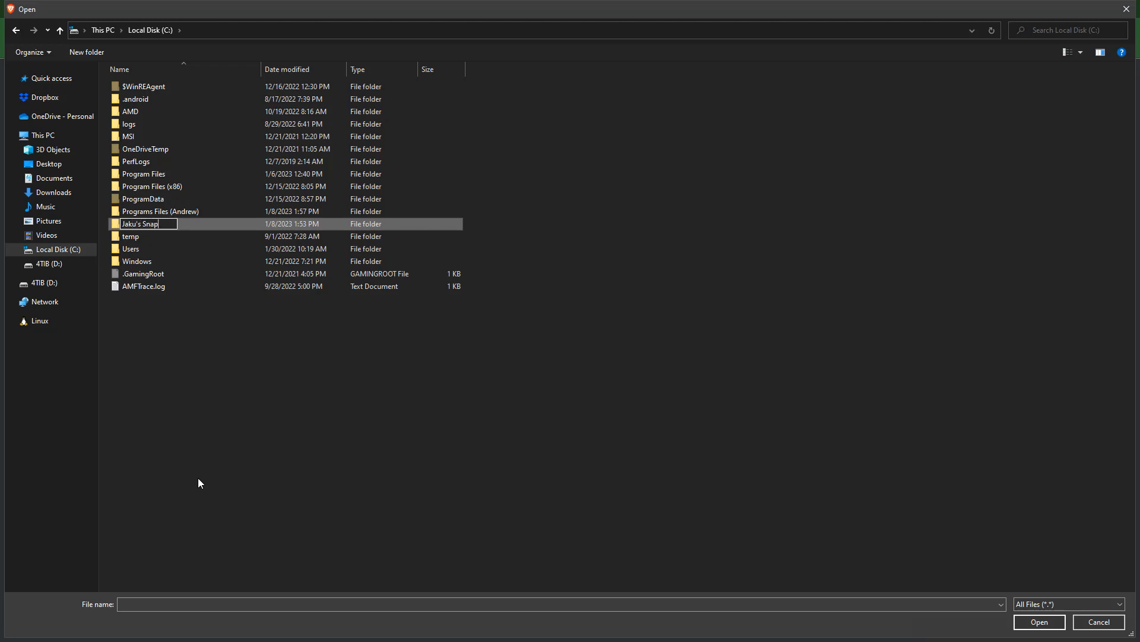
text(Camera)
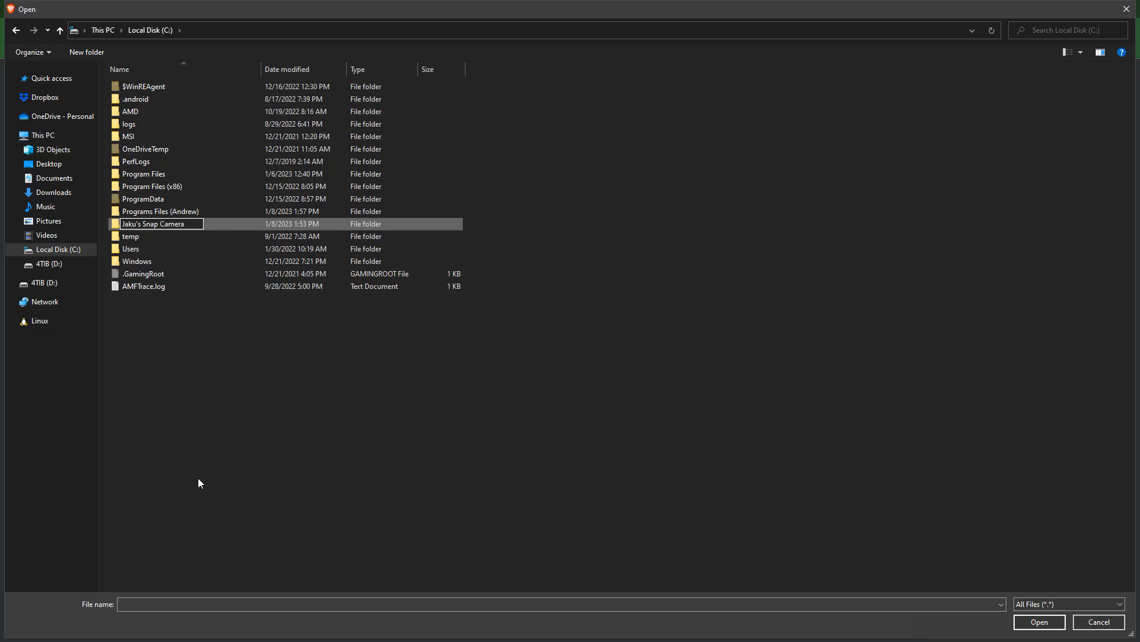
Step: Load Snap Camera.exe from Jaku's Snap Camera and apply the 1.21.0 PC patch
double_click(152, 223)
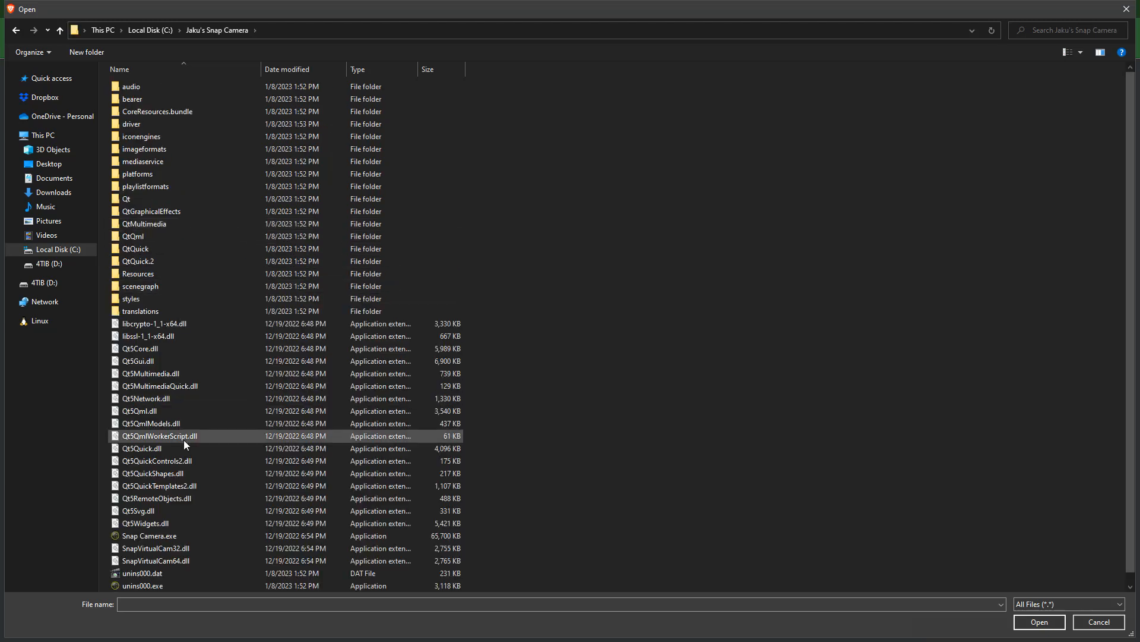
click(149, 536)
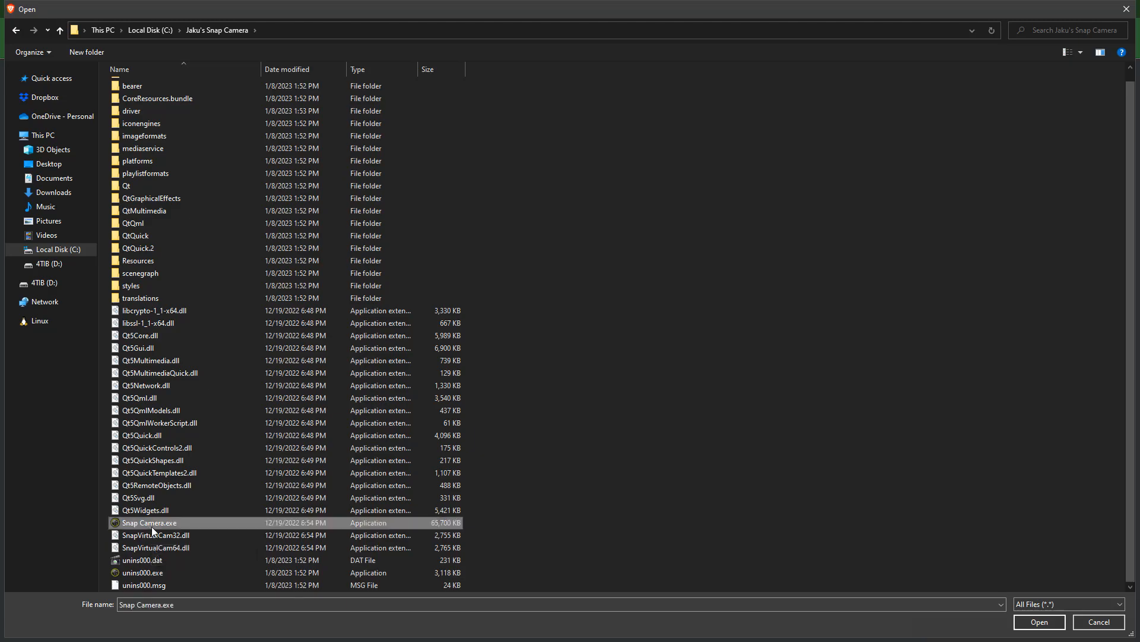
click(1039, 622)
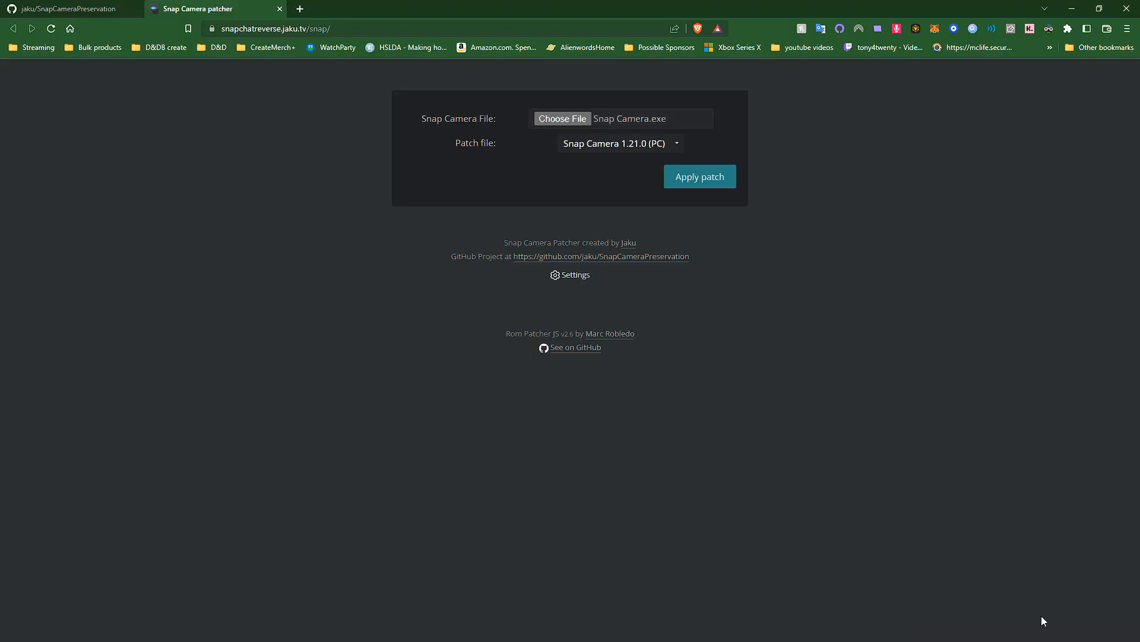
click(699, 176)
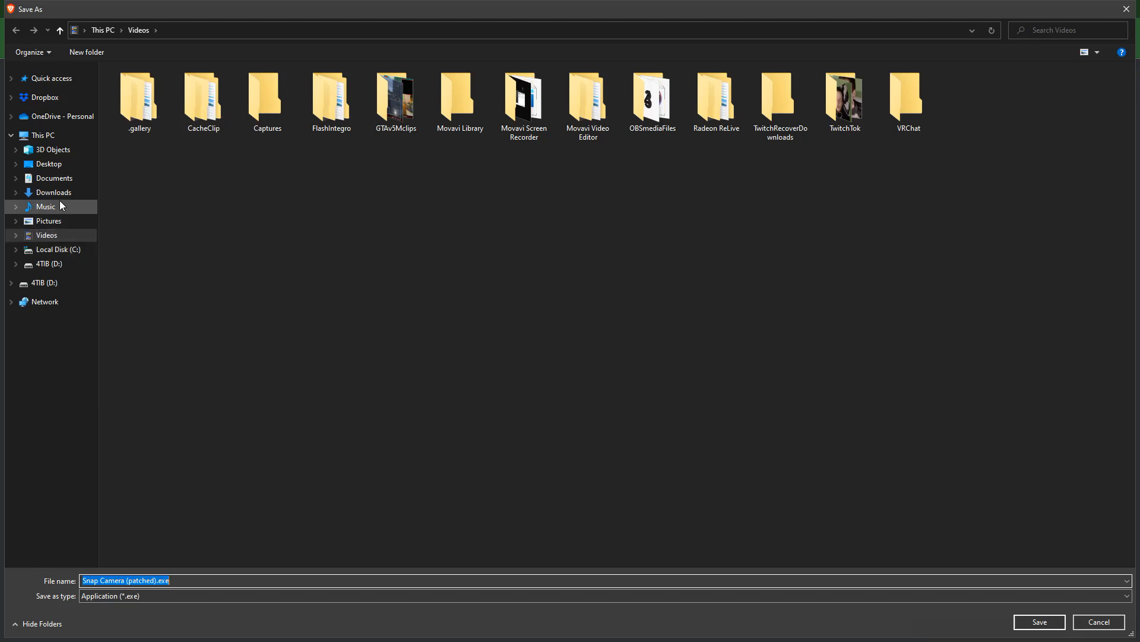
Step: Save the patched exe as Snap Camera.exe in C:\Jaku's Snap Camera, replacing the original
click(57, 248)
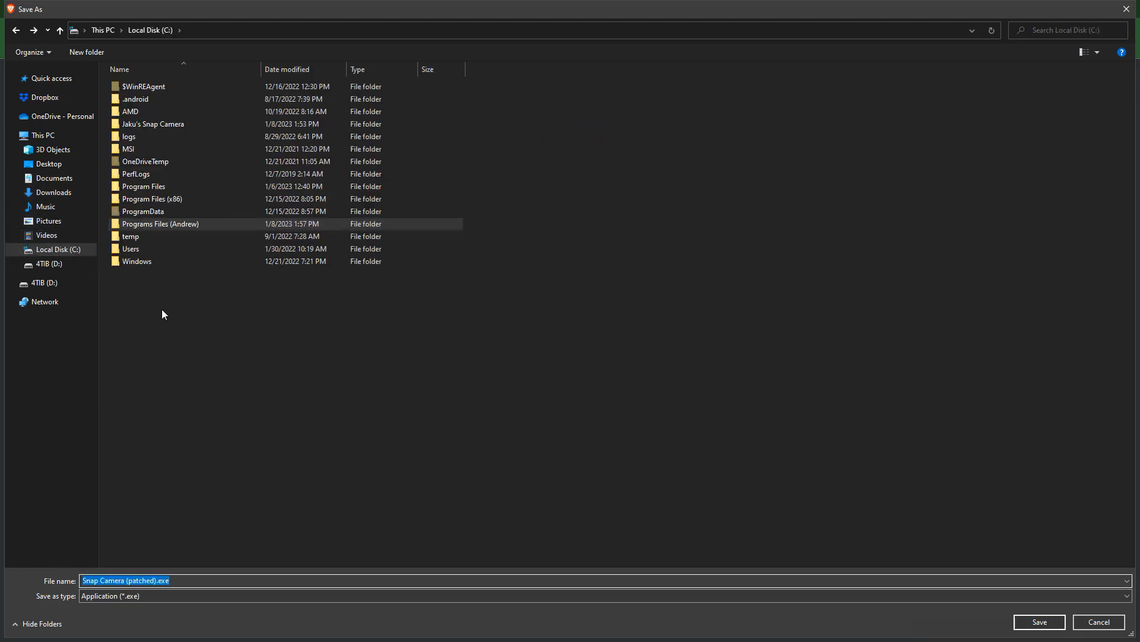
double_click(153, 124)
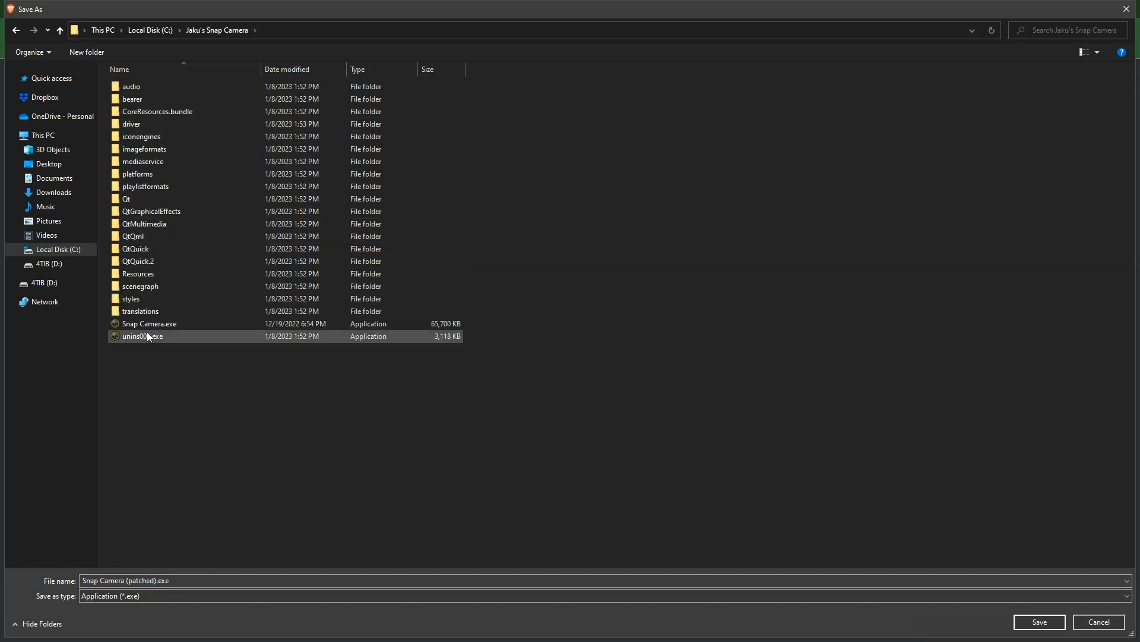
click(150, 323)
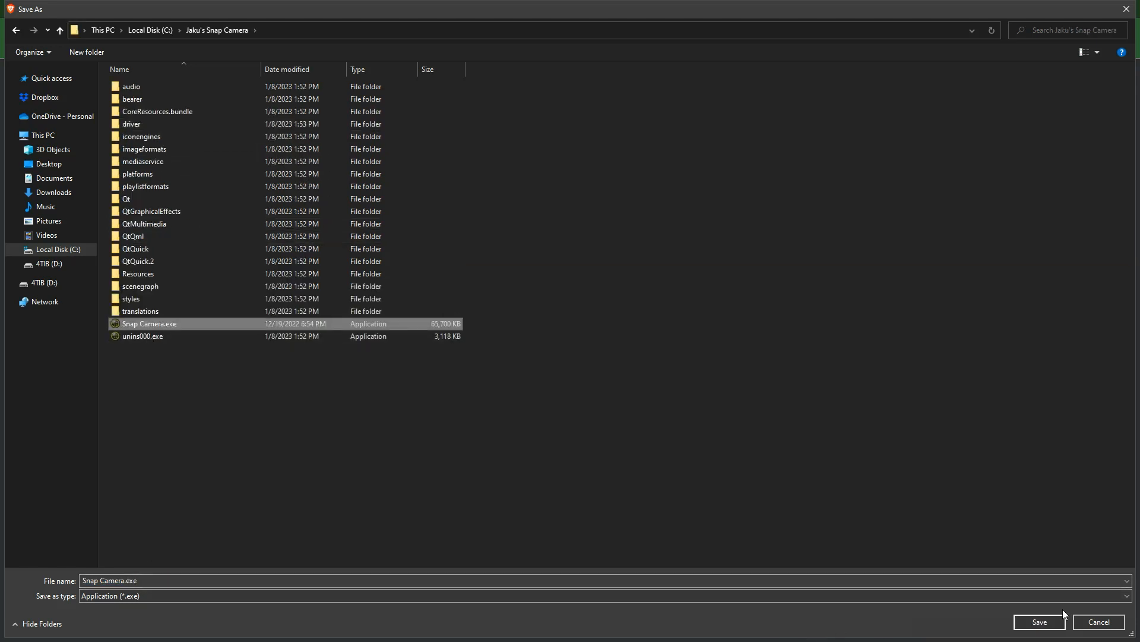
click(1038, 621)
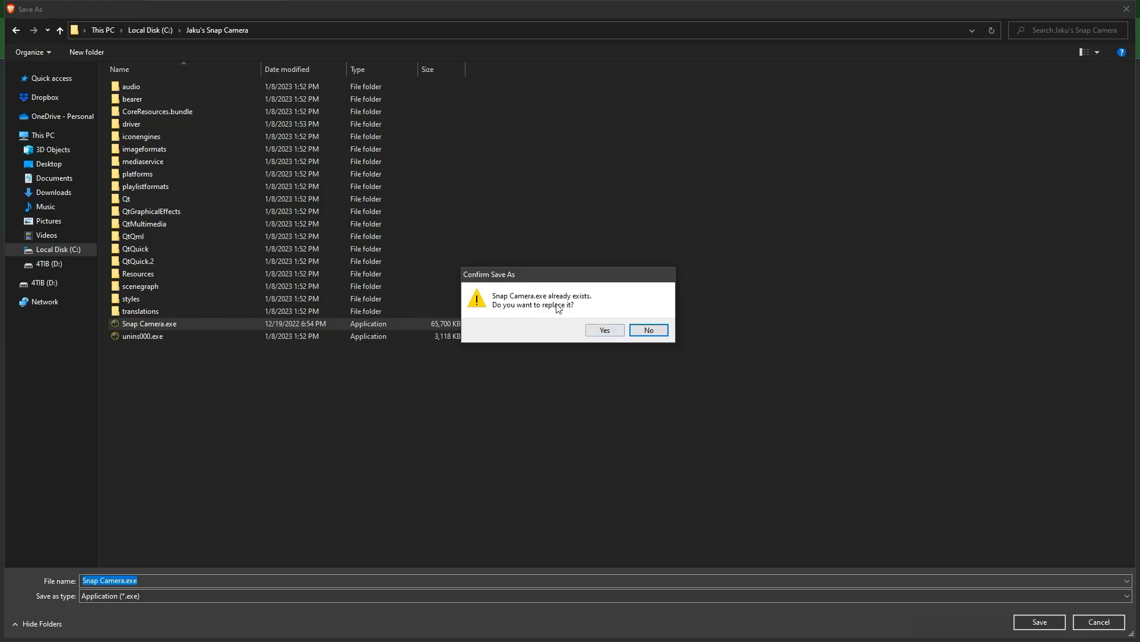
click(604, 329)
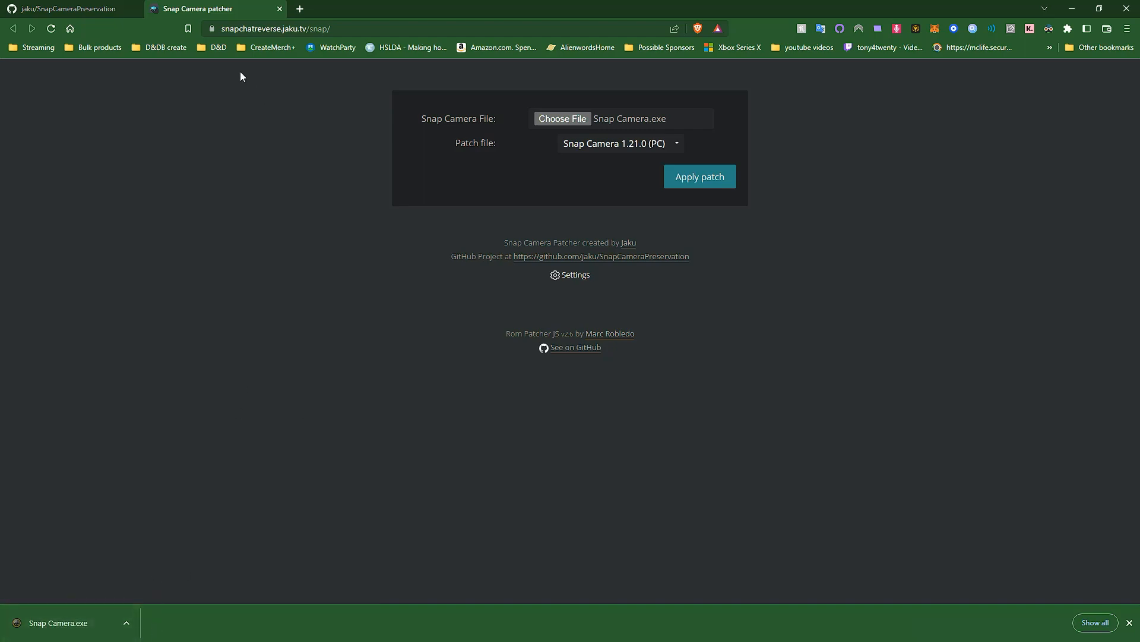
click(65, 9)
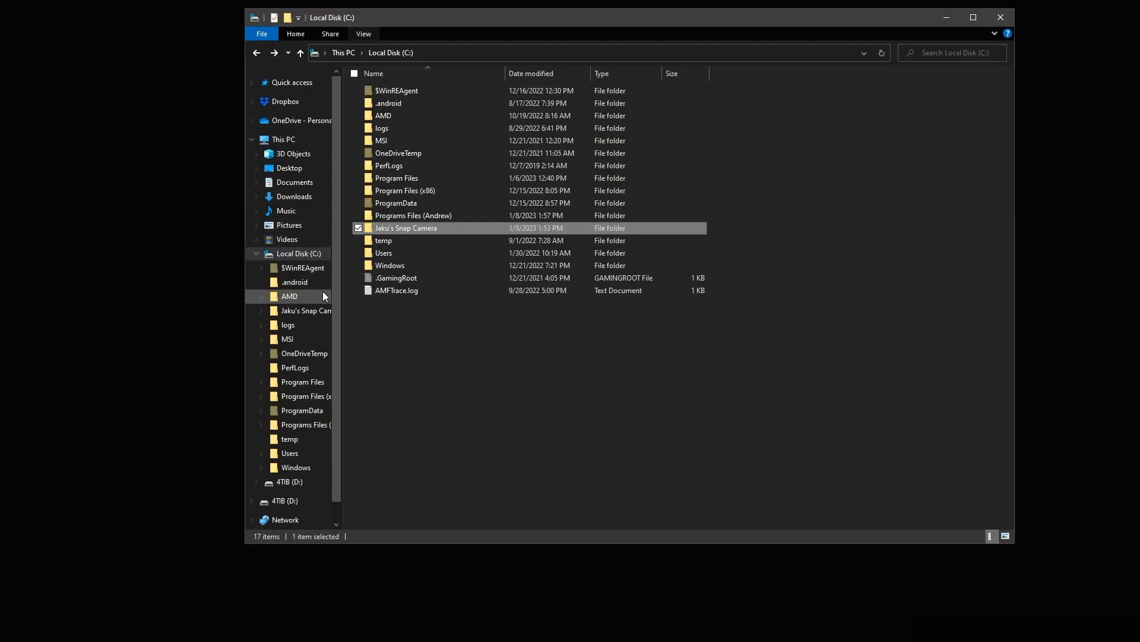
Step: Run the patched Snap Camera.exe from the Jaku's Snap Camera folder
double_click(405, 228)
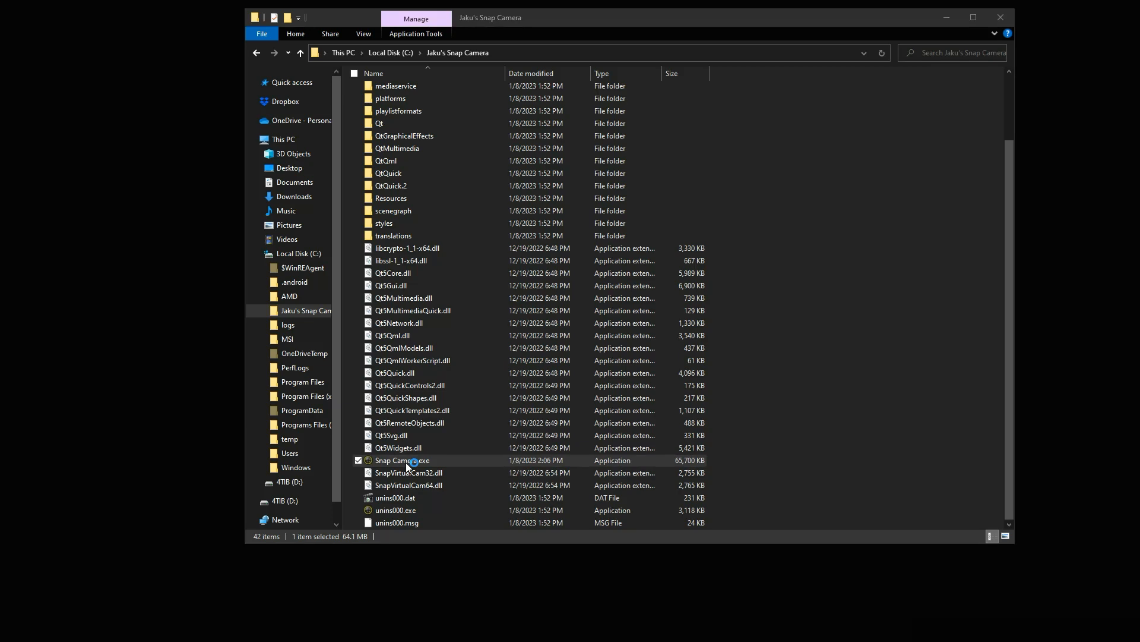
double_click(403, 459)
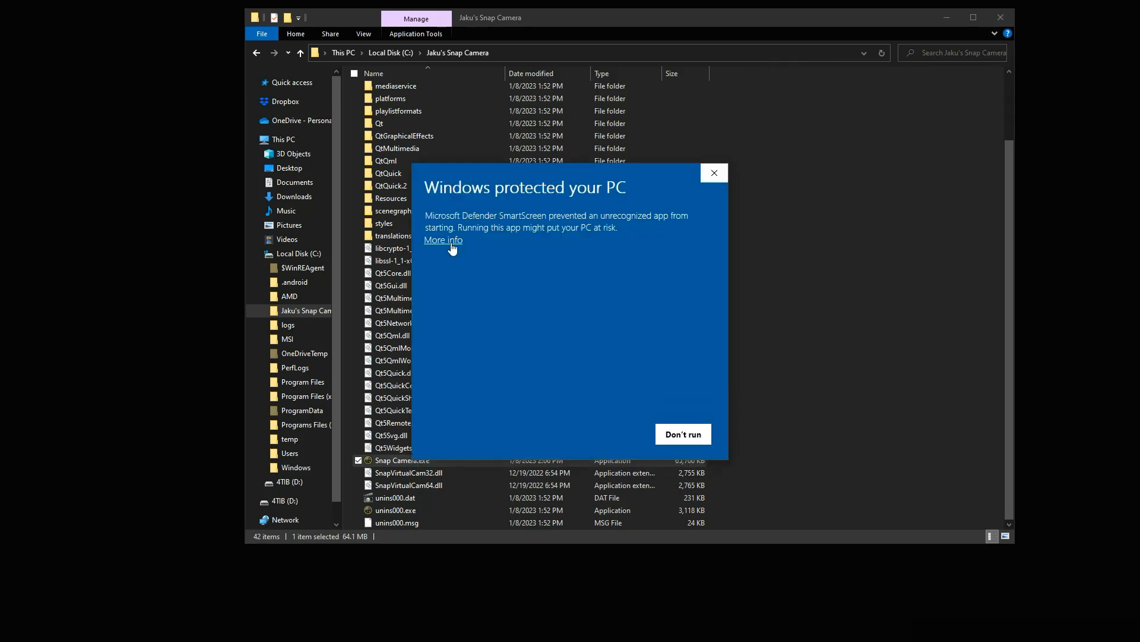